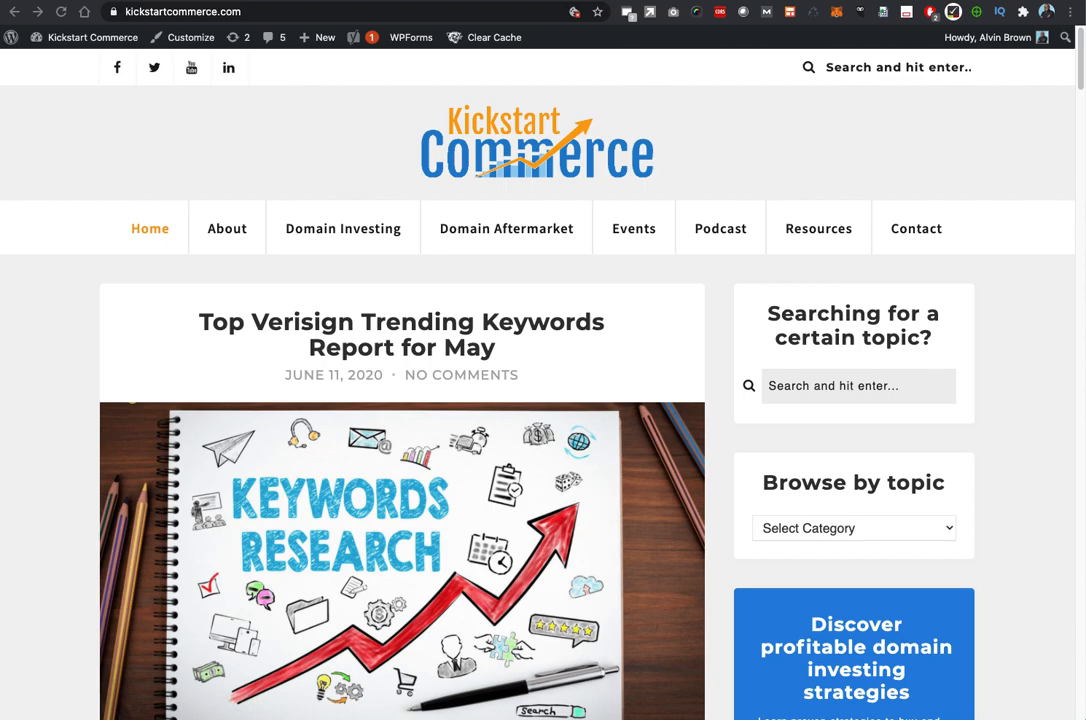
mouse_move(1006, 240)
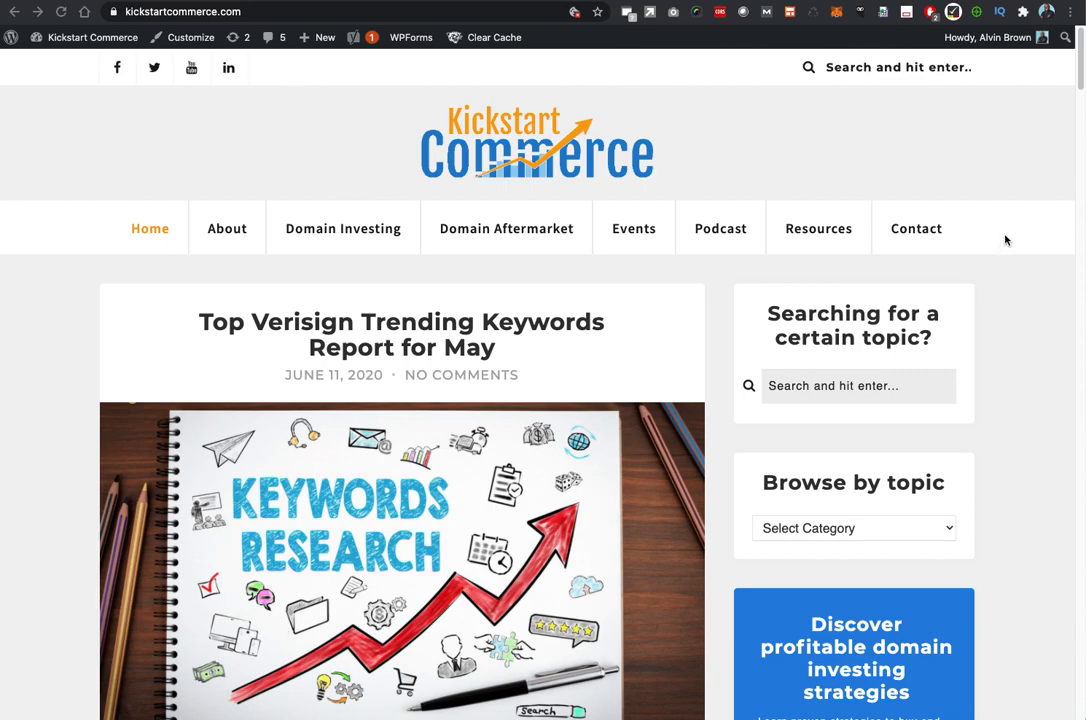
mouse_move(1024, 48)
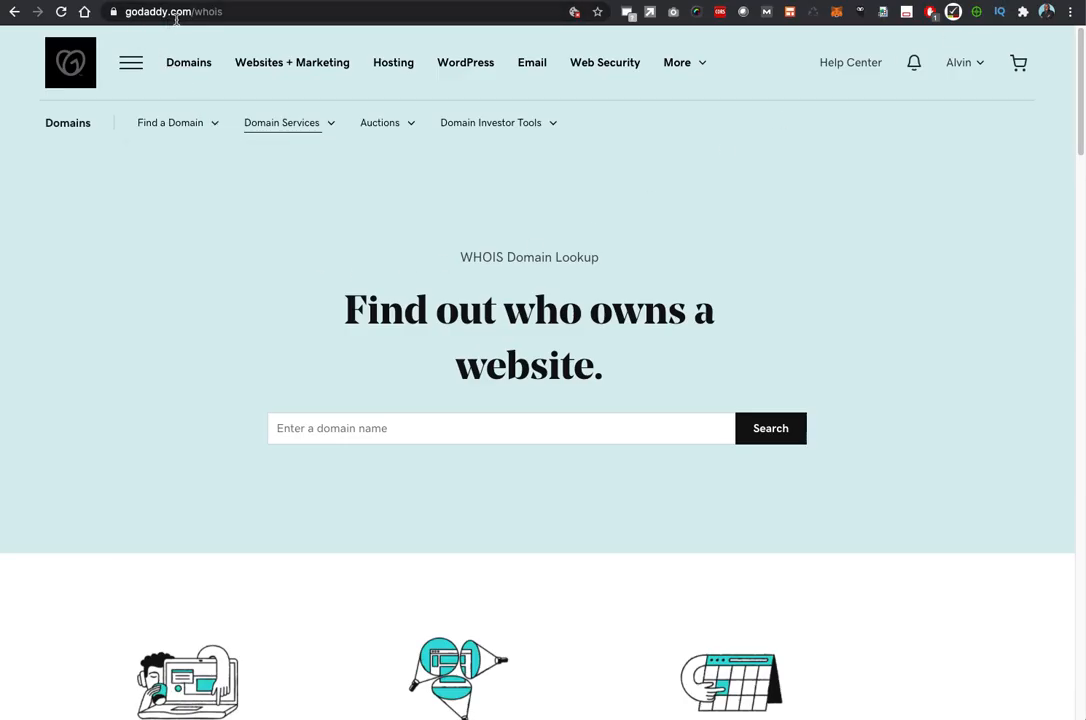
mouse_move(212, 28)
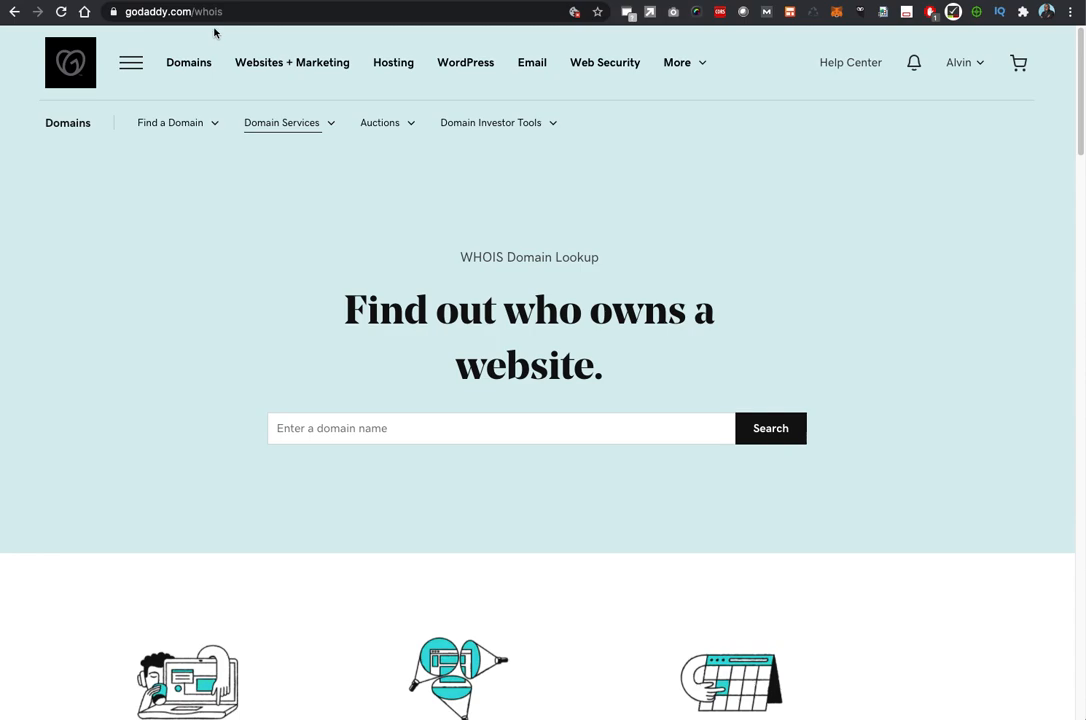
Run a WHOIS lookup for batsinaustin.com, reaching the robot-verification check.
text(batsinaustin.com)
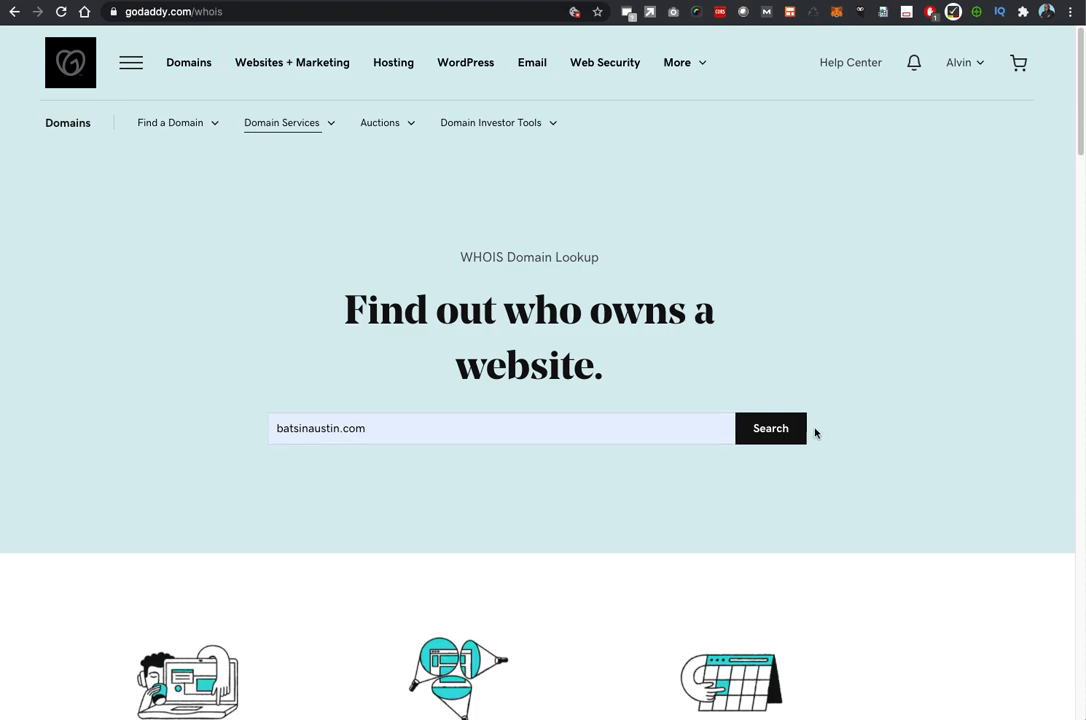
click(770, 428)
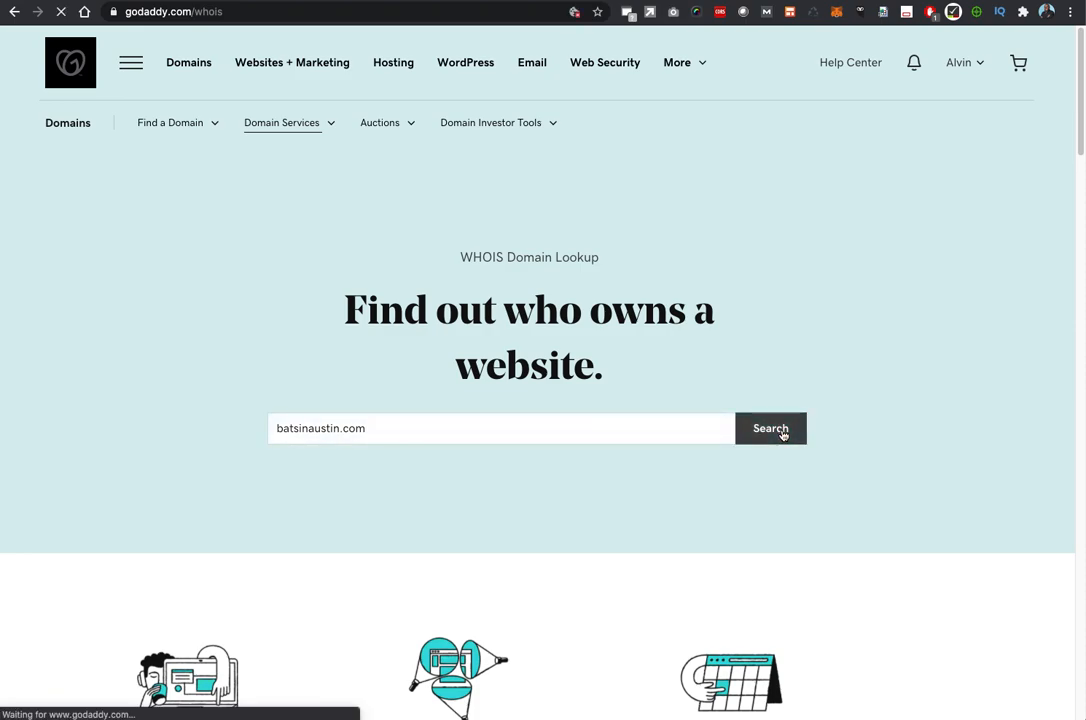
click(770, 428)
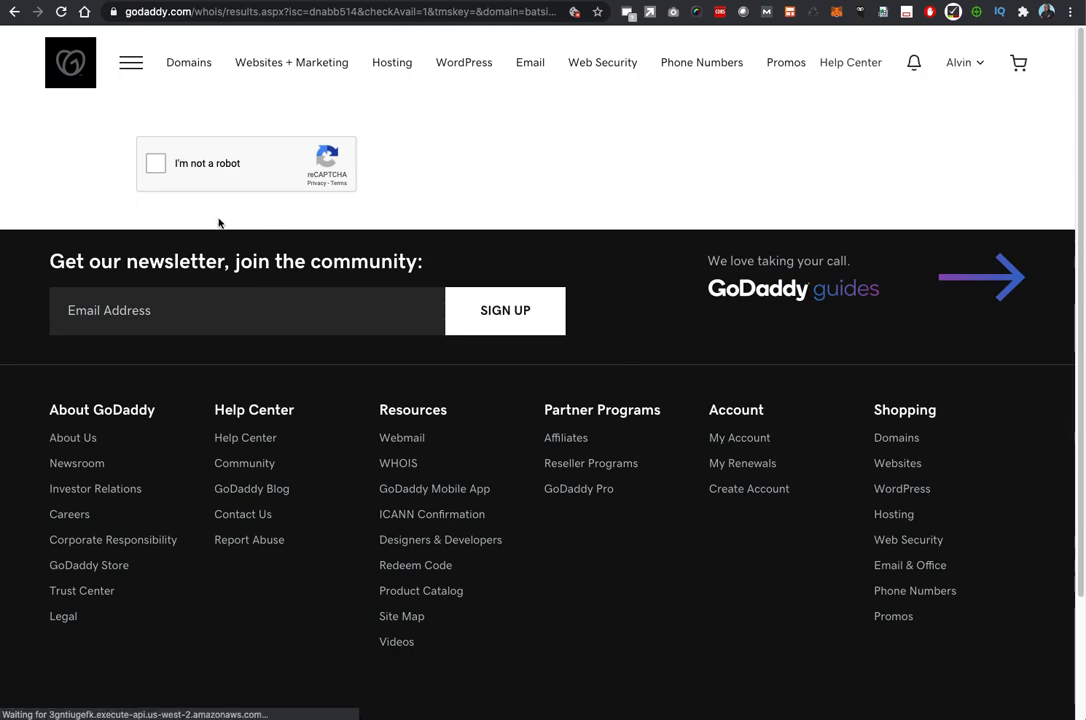
Pass the reCAPTCHA by selecting the palm-tree images and verifying.
click(156, 164)
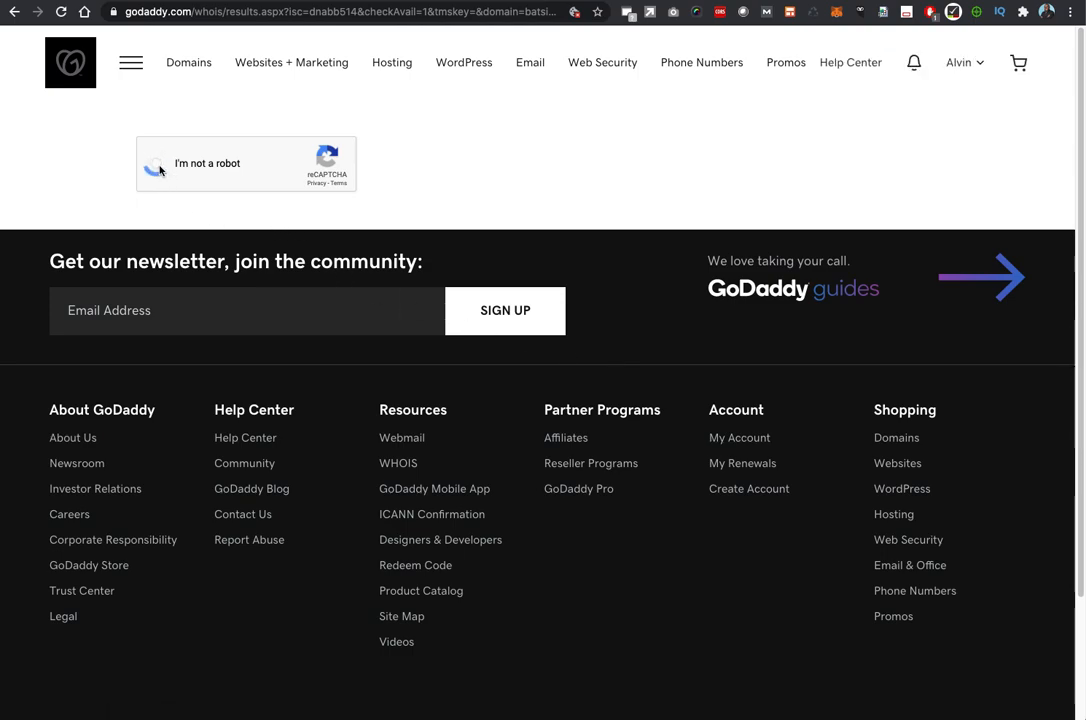
click(156, 164)
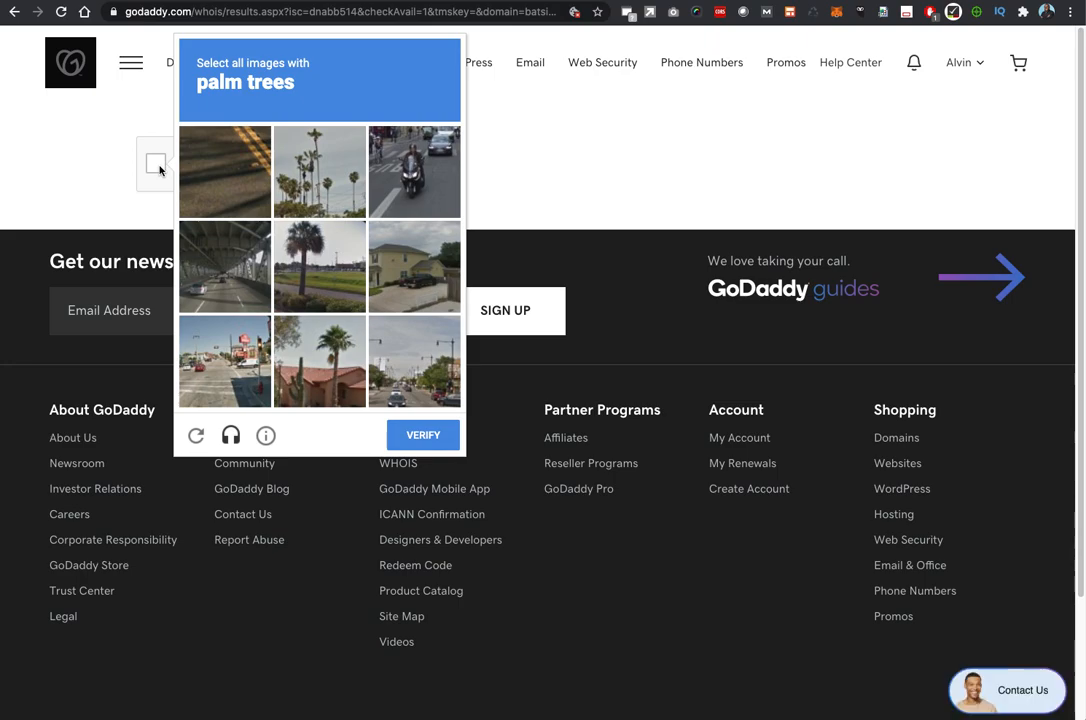
mouse_move(330, 180)
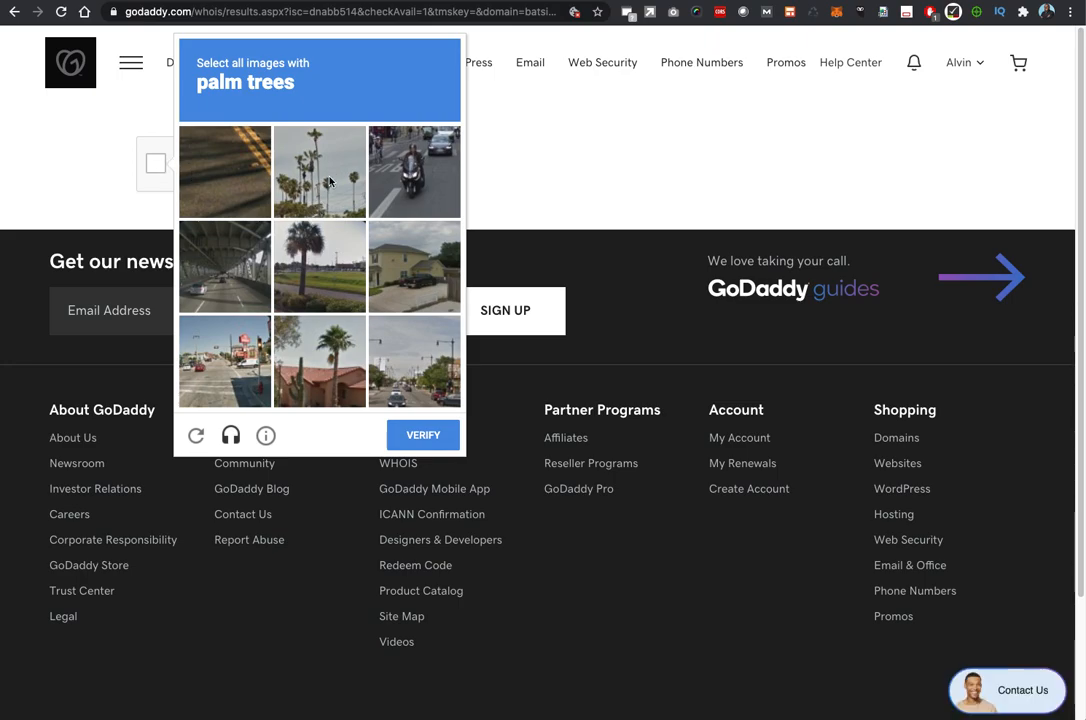
click(320, 172)
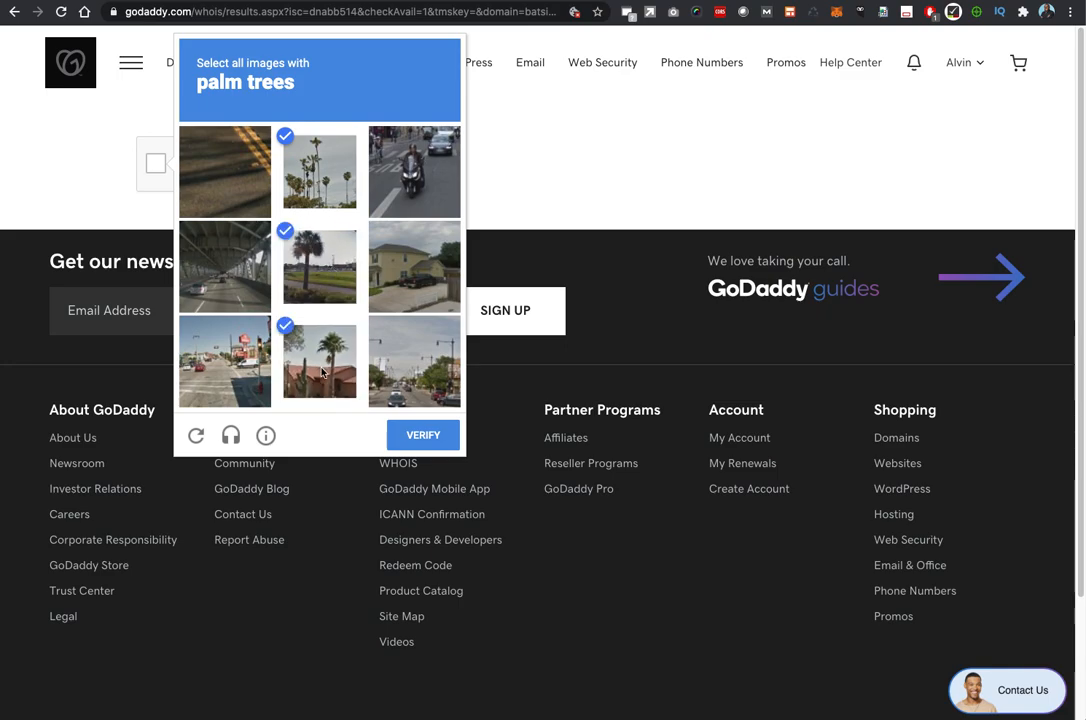
mouse_move(432, 404)
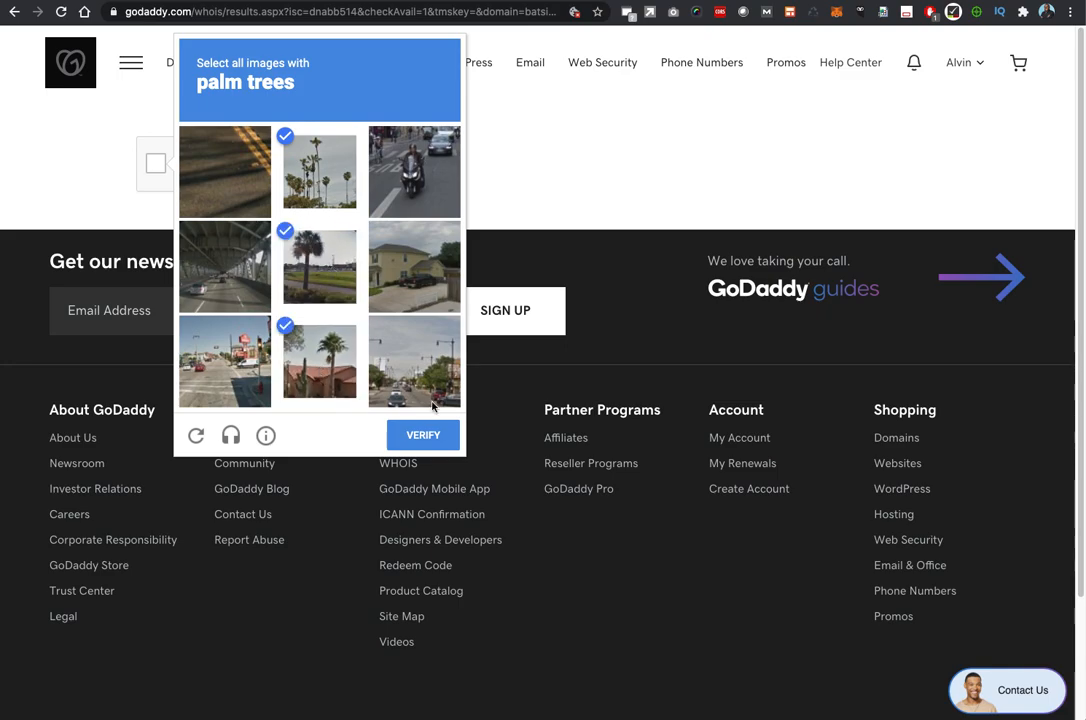
click(422, 434)
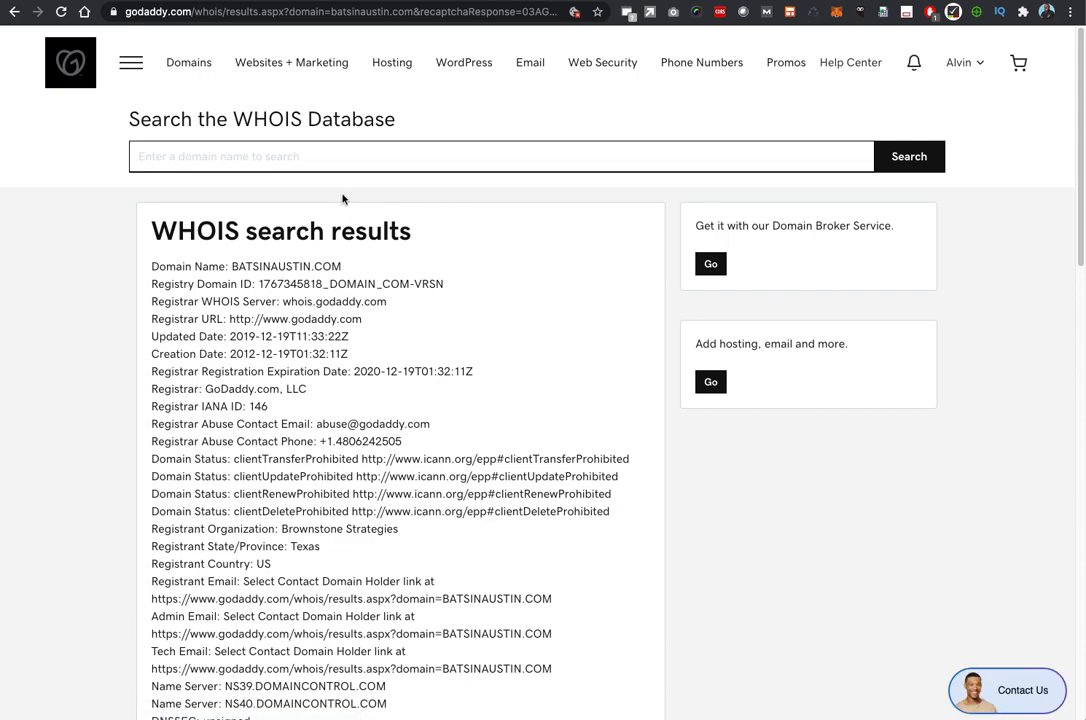
Scroll the batsinaustin.com WHOIS record to review name servers, DNSSEC and update date.
scroll(up, 3)
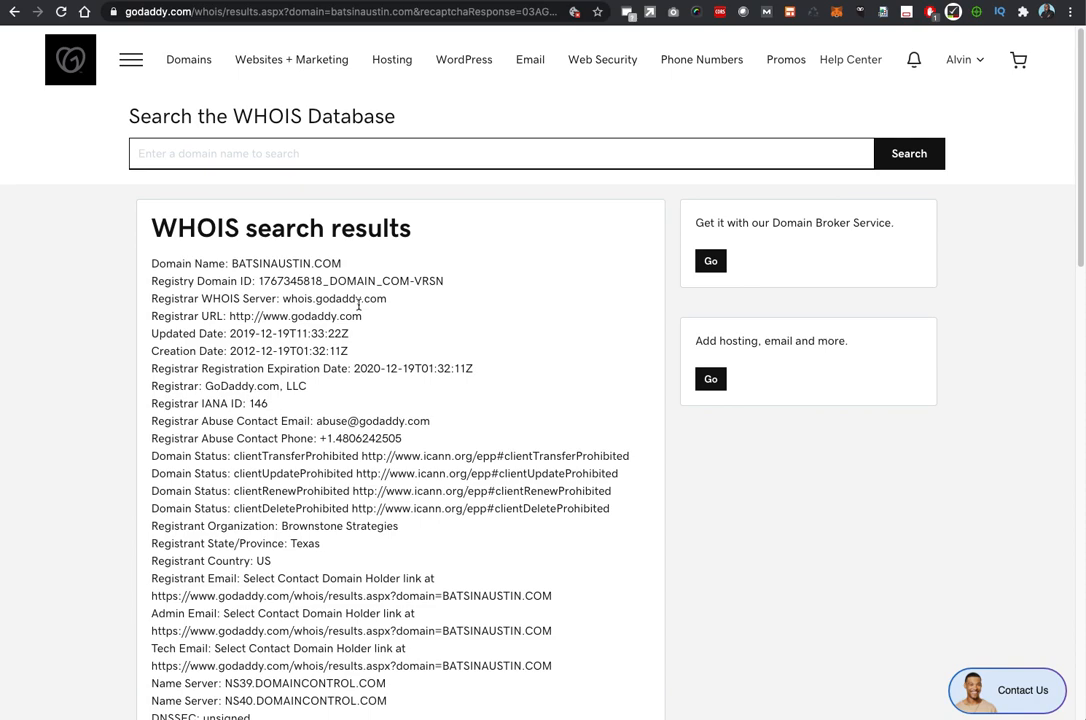
scroll(down, 3)
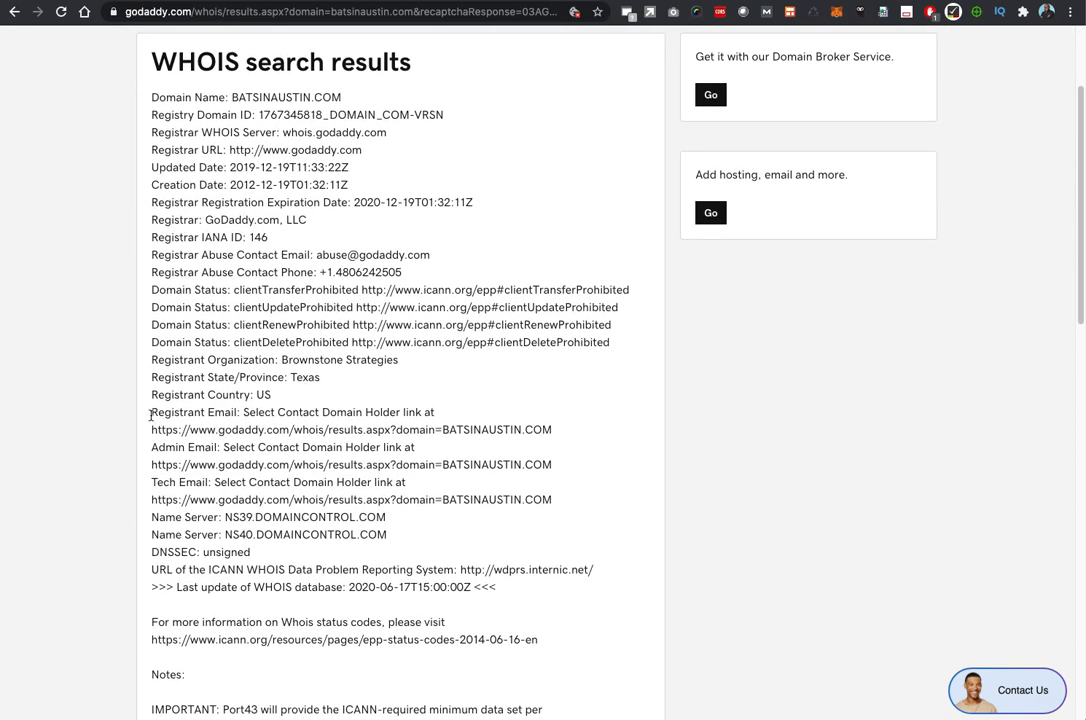
mouse_move(190, 448)
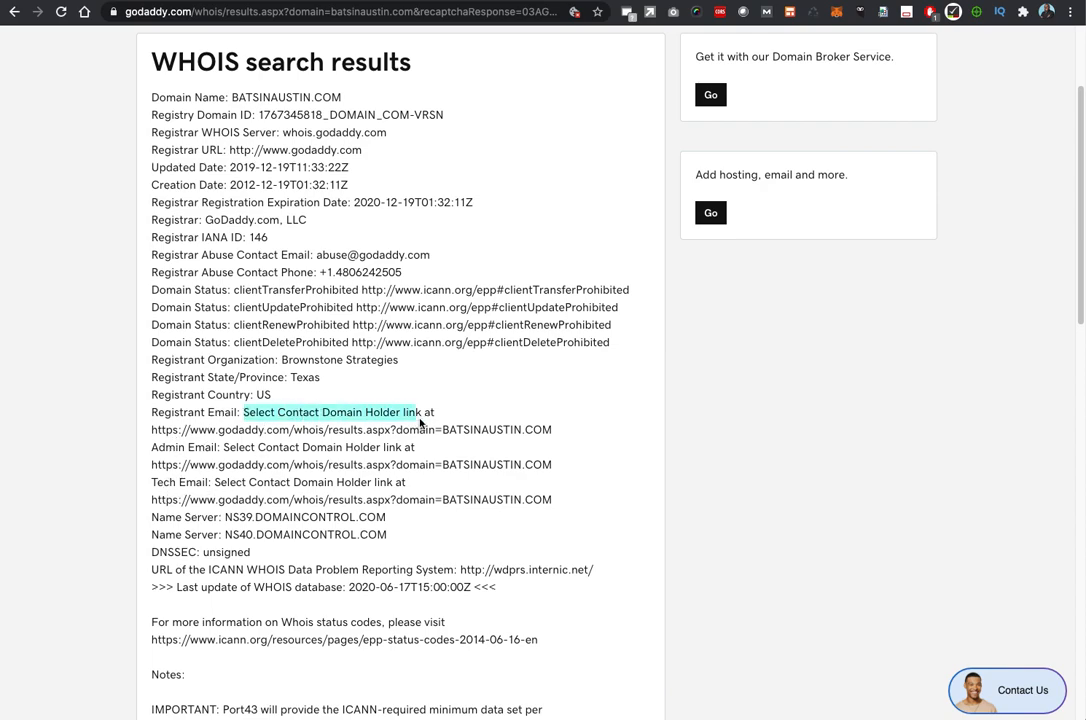
mouse_move(444, 418)
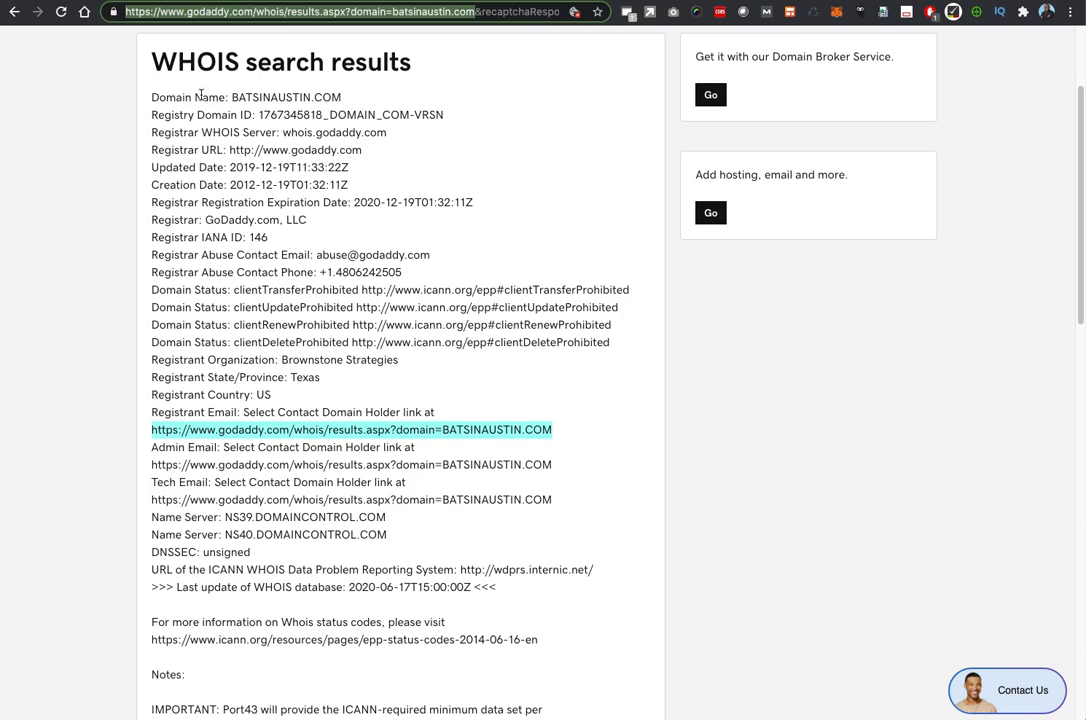
mouse_move(338, 222)
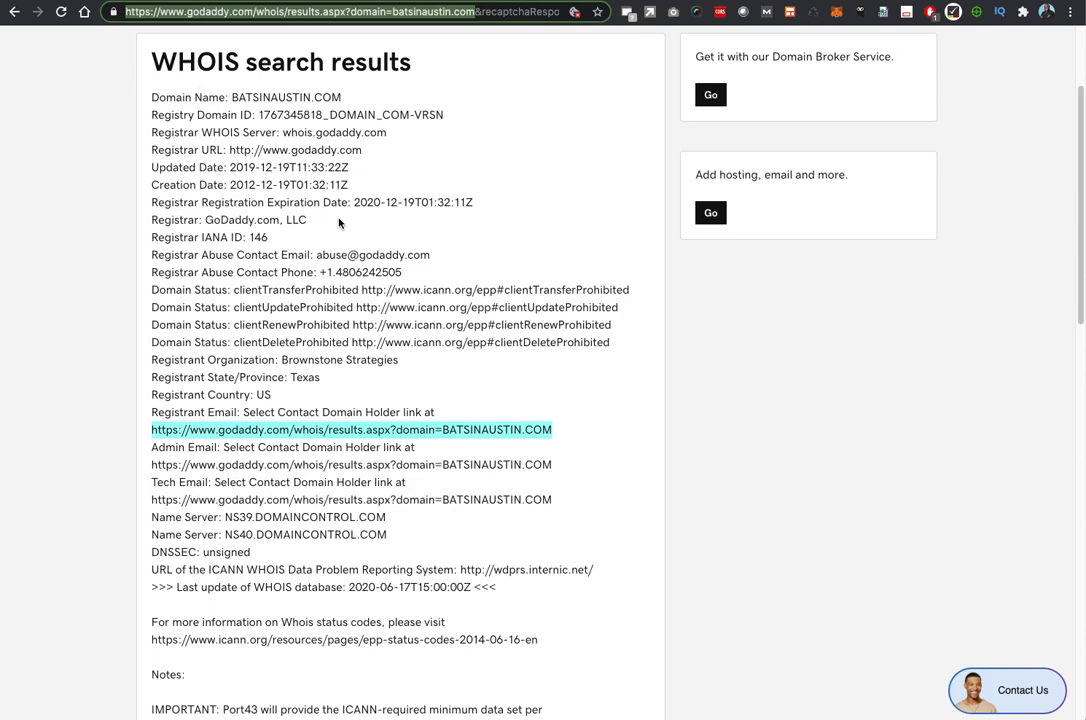
mouse_move(440, 242)
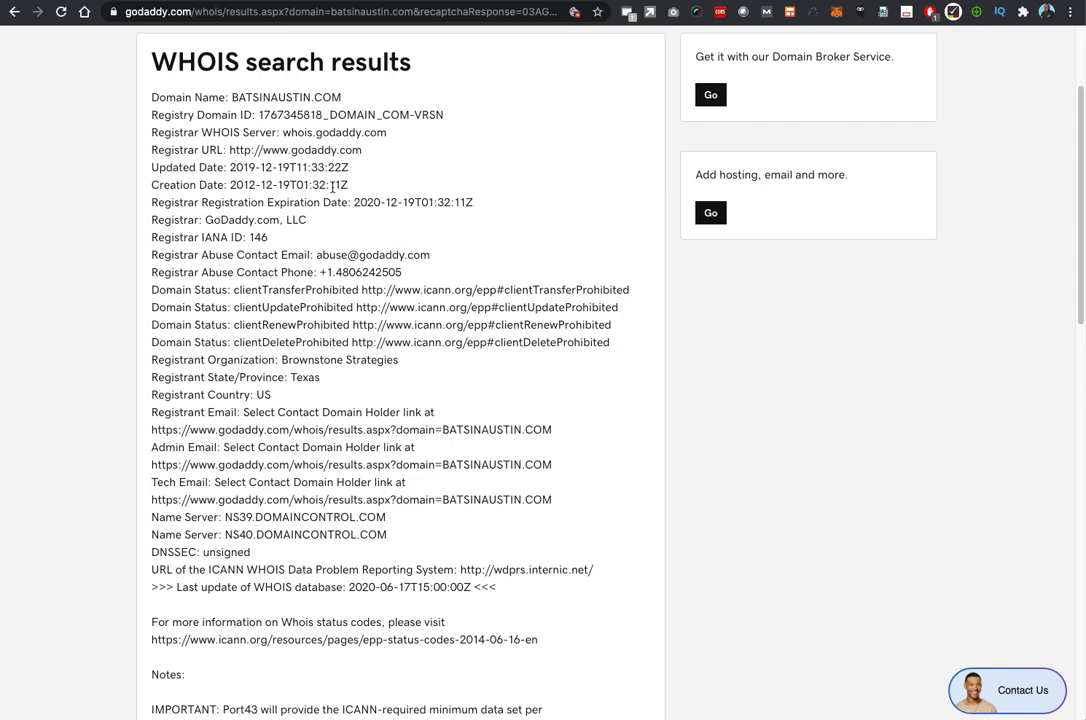
mouse_move(396, 238)
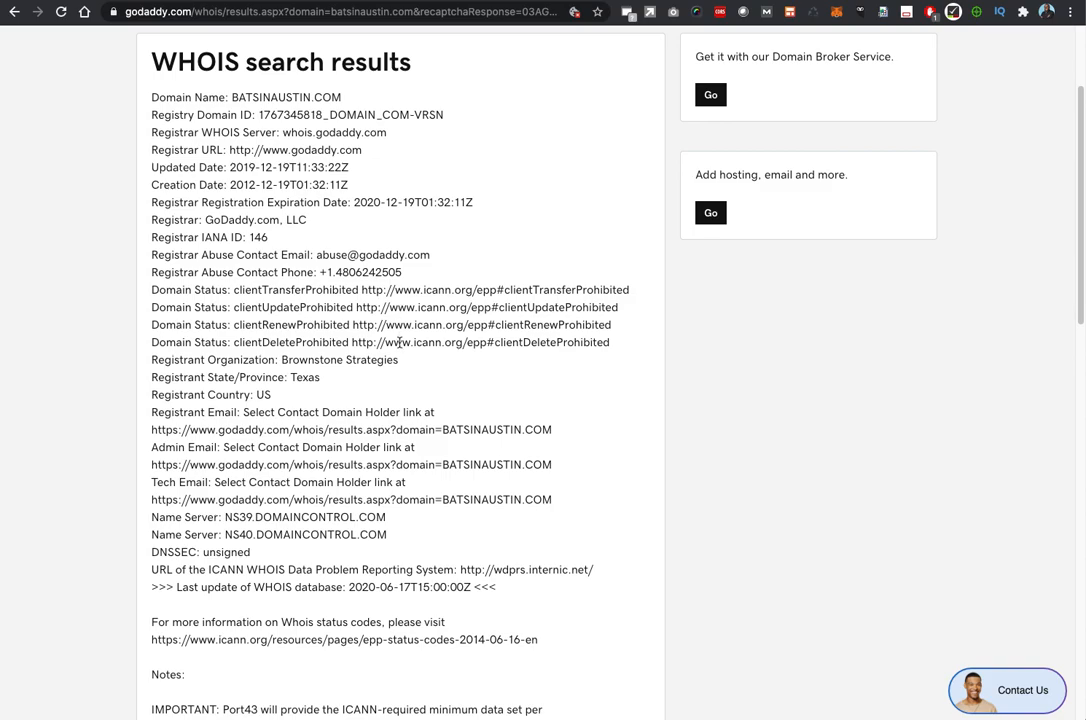
Reach the bottom of the results and start the Domain Holder Contact Request Form.
scroll(down, 3)
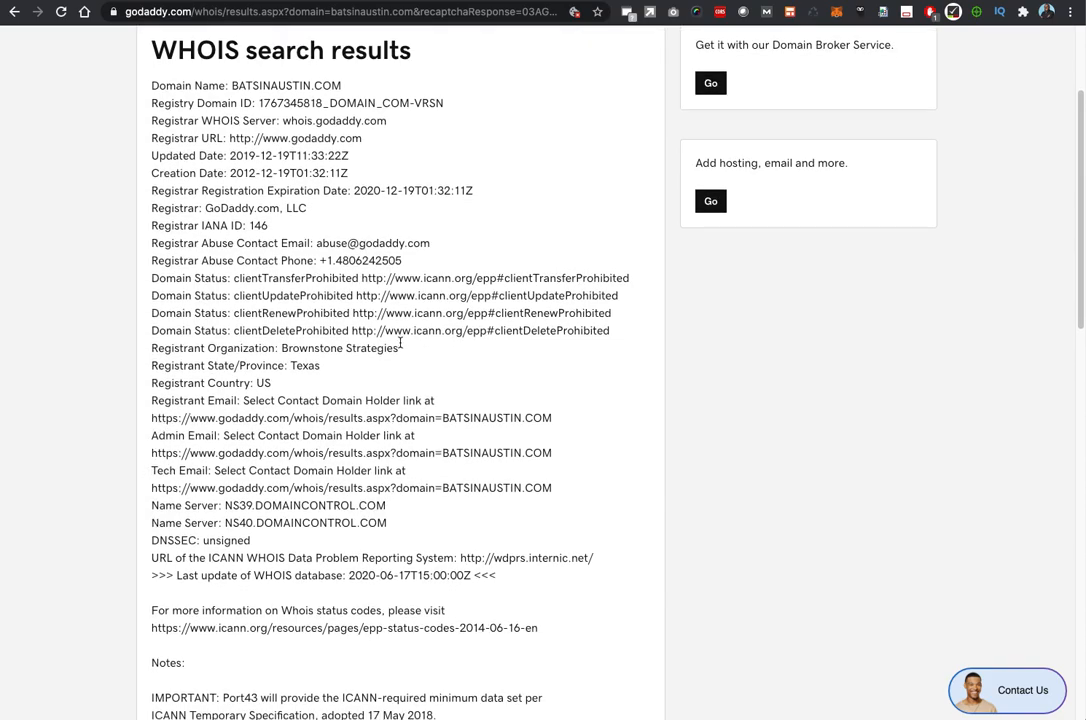
scroll(down, 3)
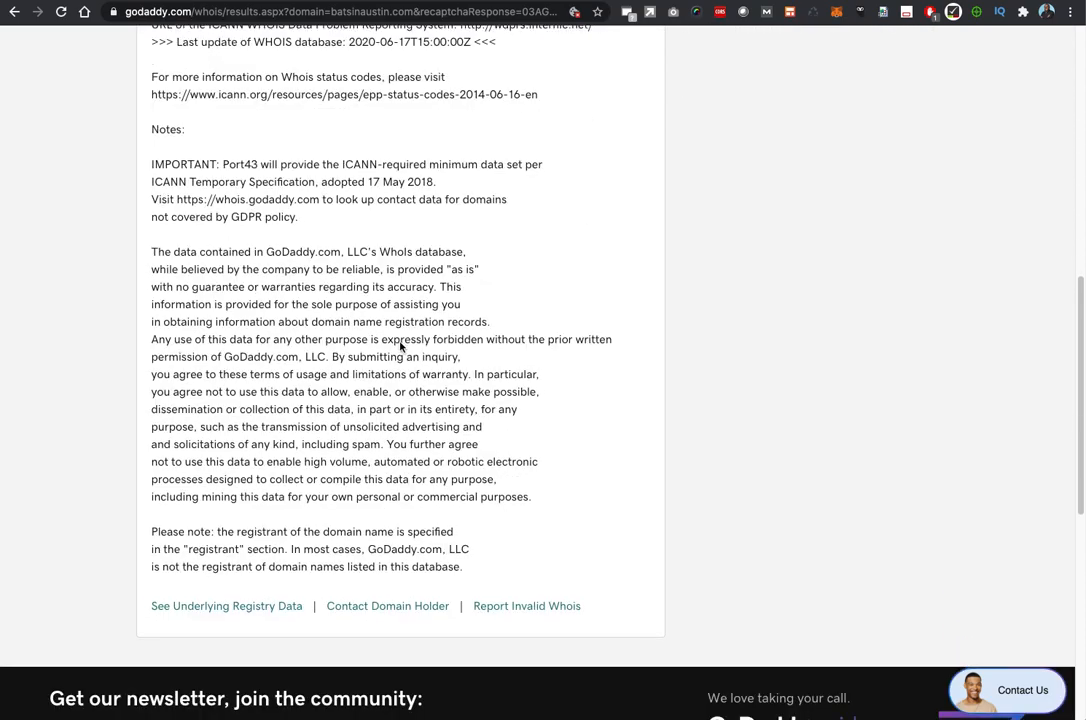
scroll(down, 3)
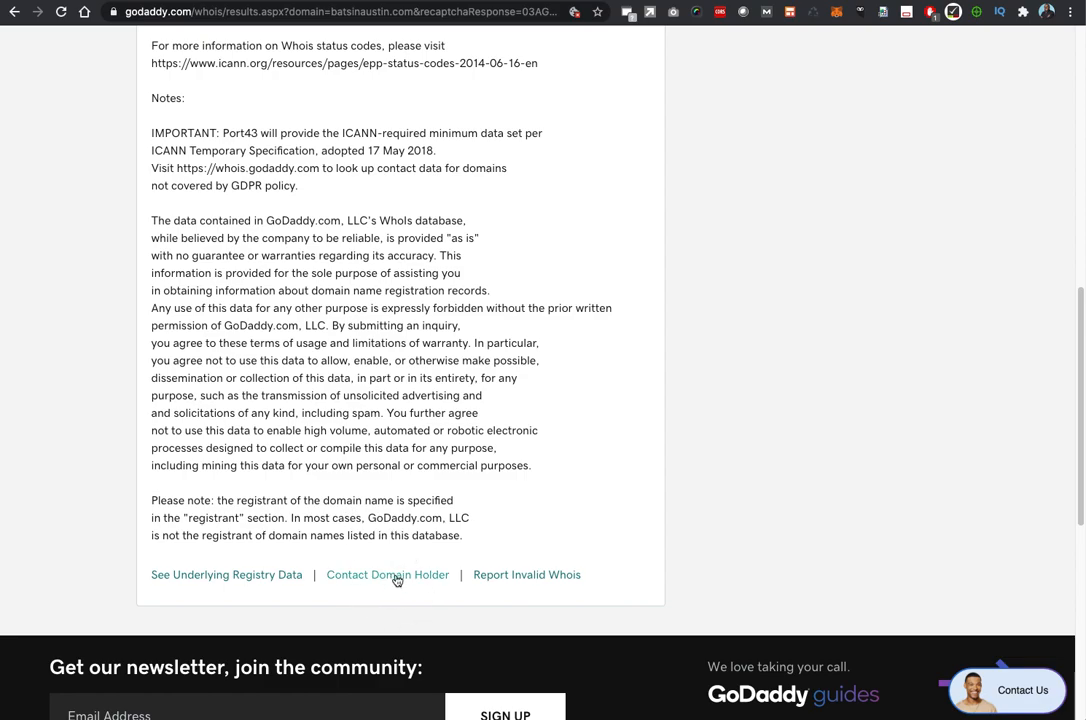
mouse_move(388, 574)
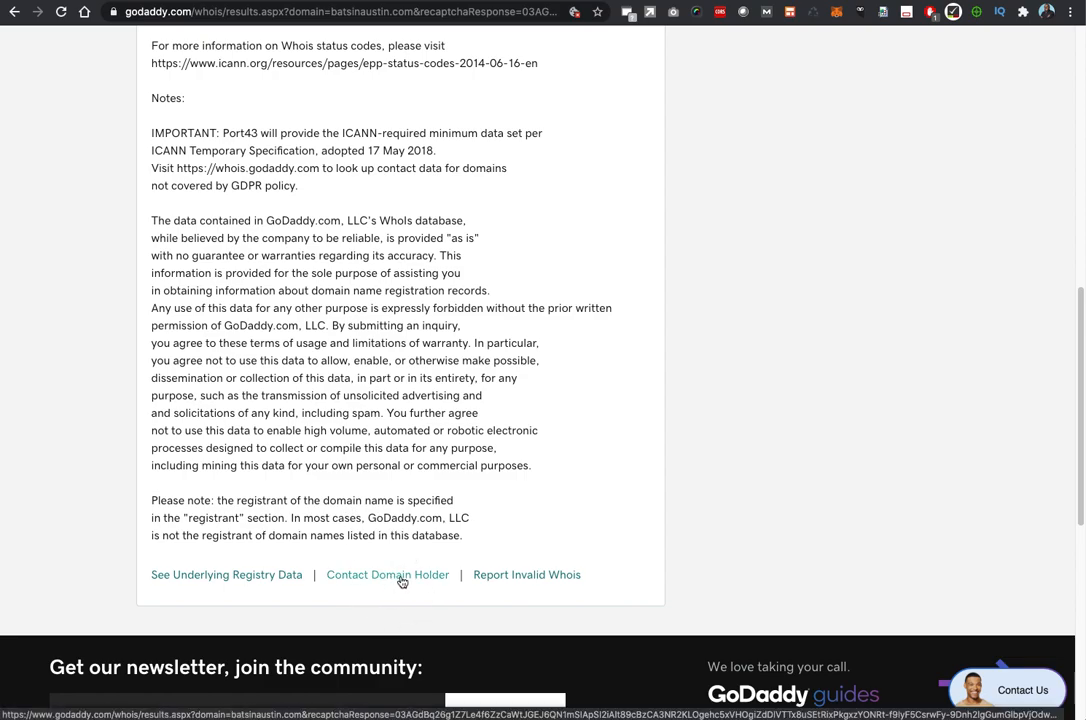
click(388, 574)
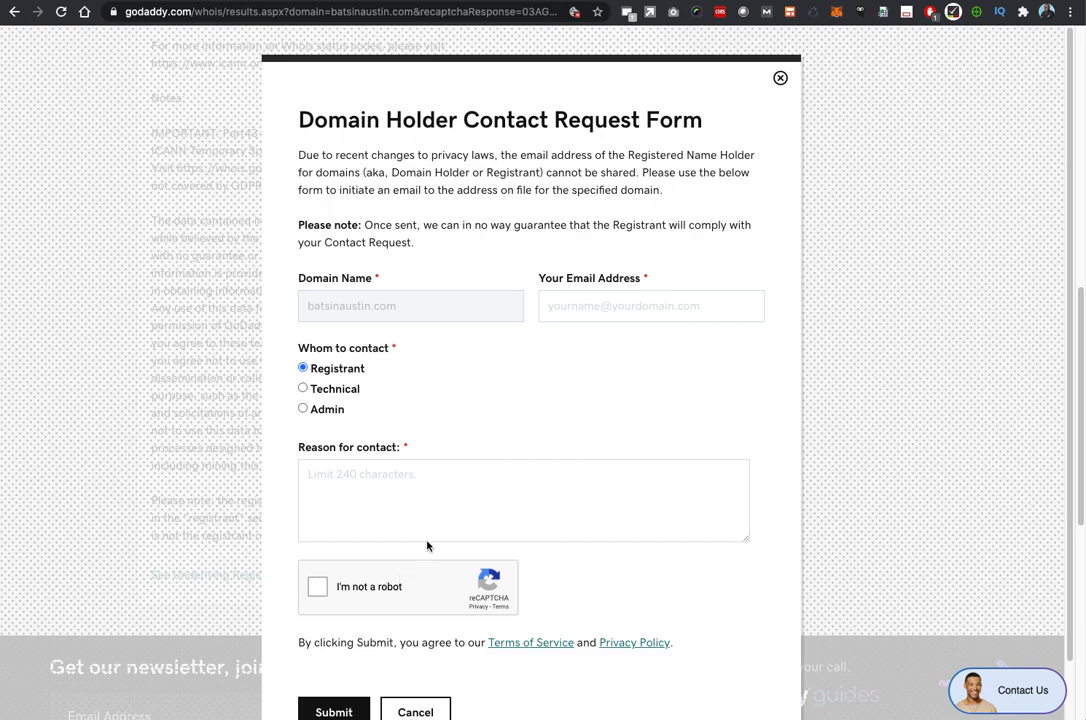
mouse_move(520, 364)
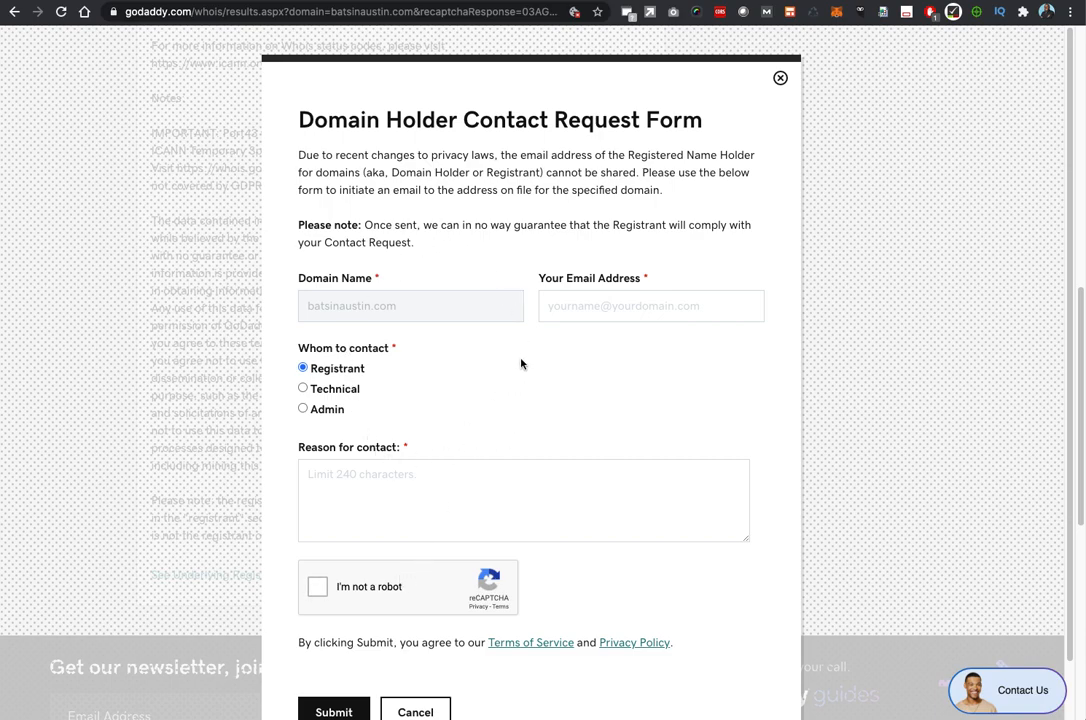
mouse_move(410, 314)
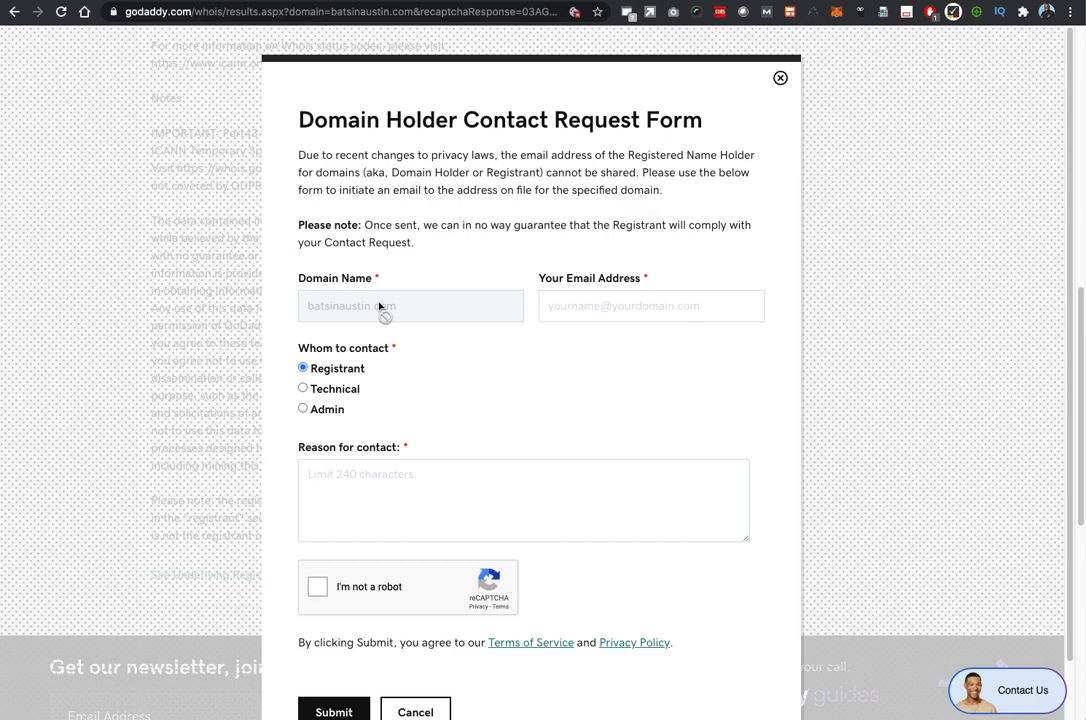
mouse_move(630, 304)
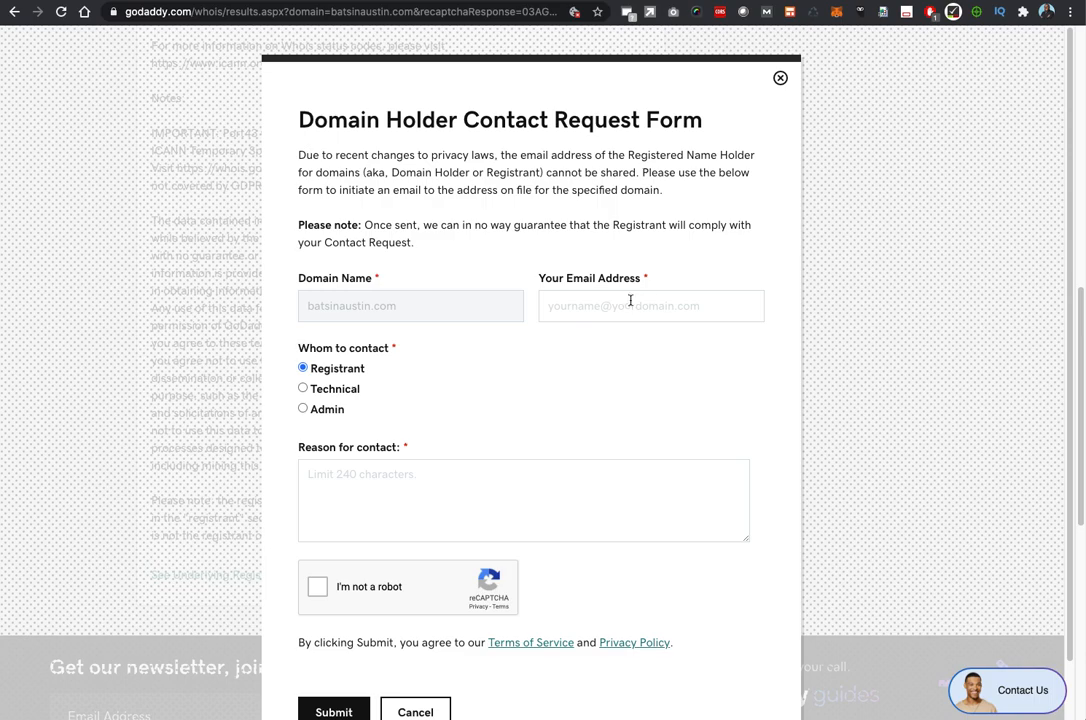
mouse_move(512, 364)
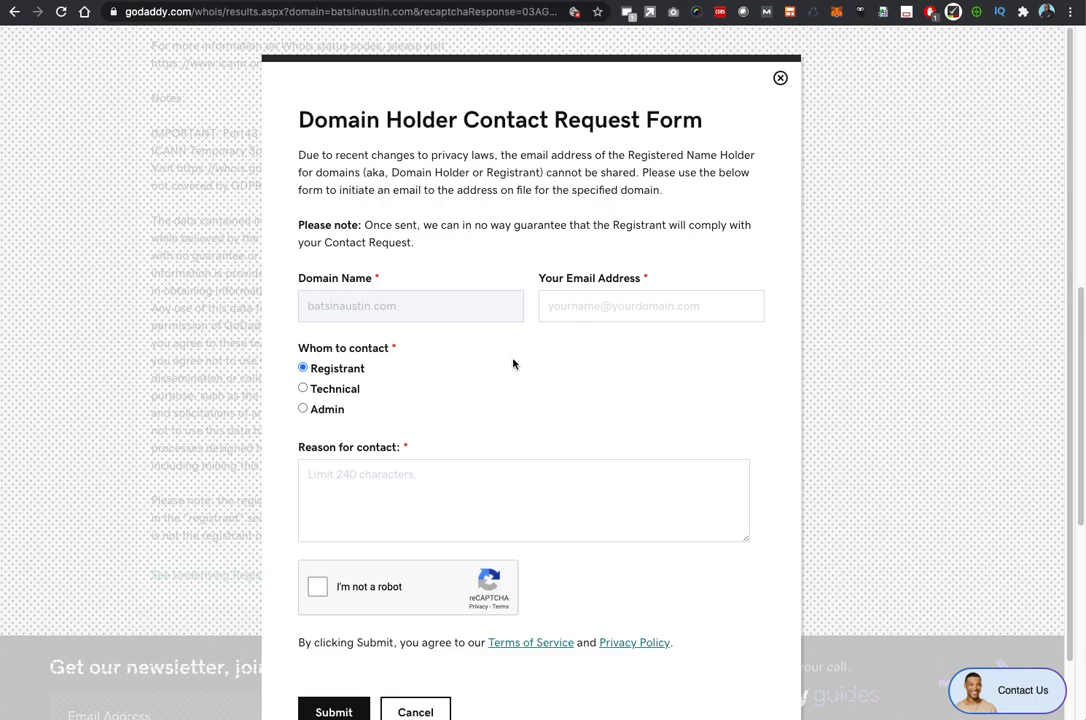
mouse_move(352, 398)
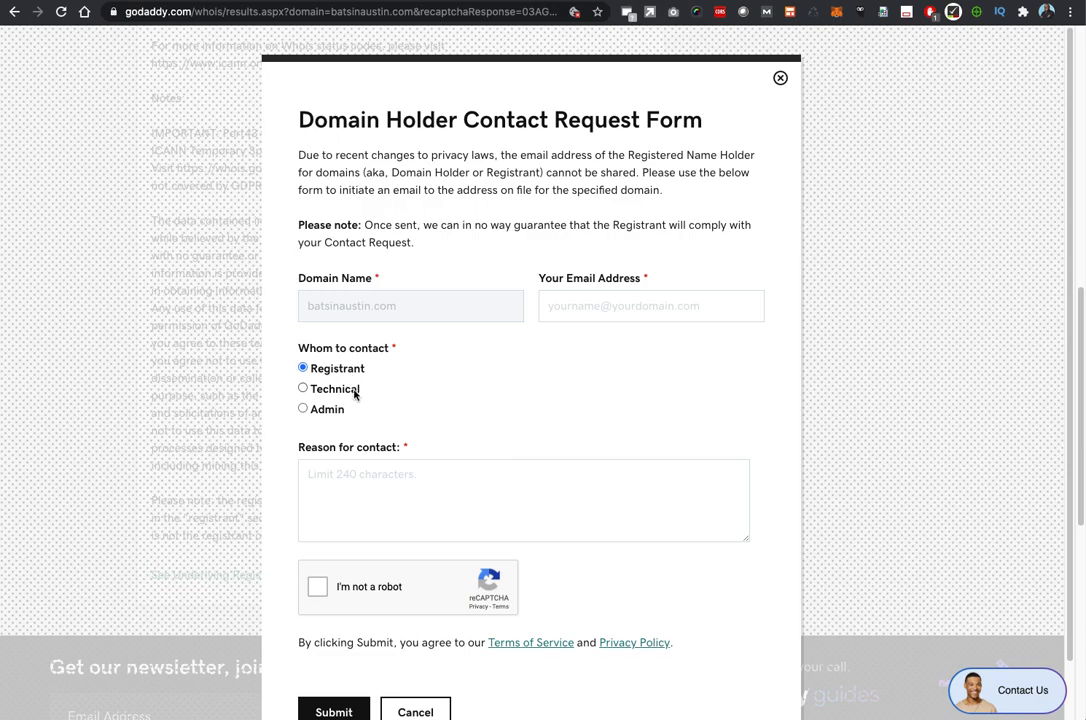
mouse_move(344, 412)
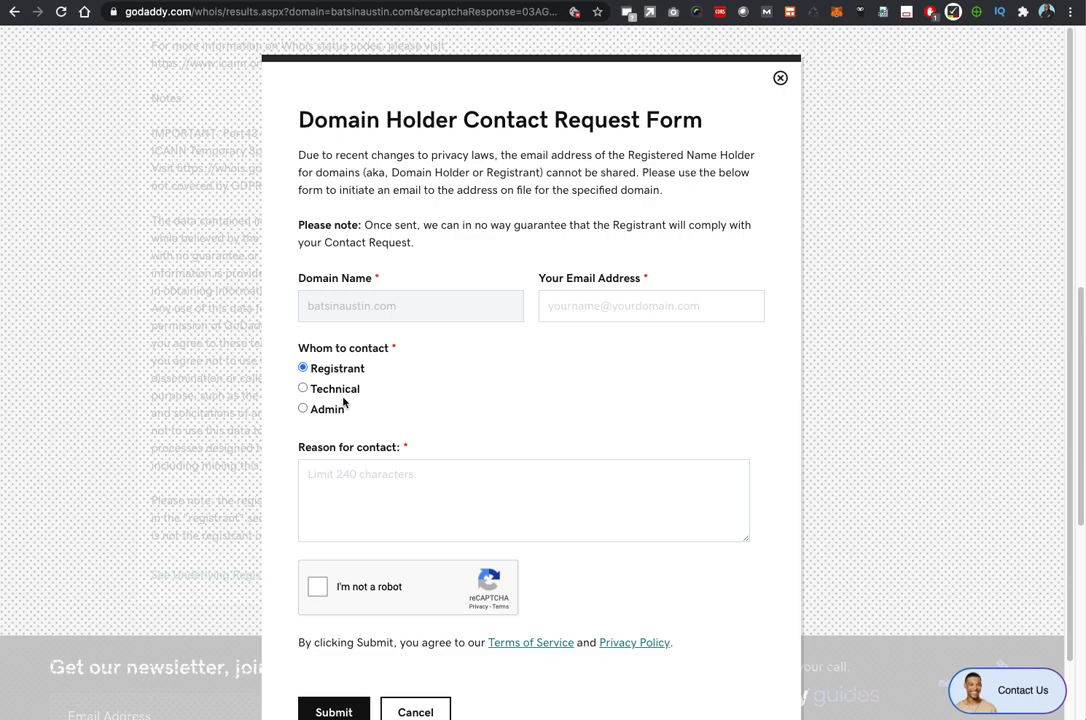
mouse_move(332, 414)
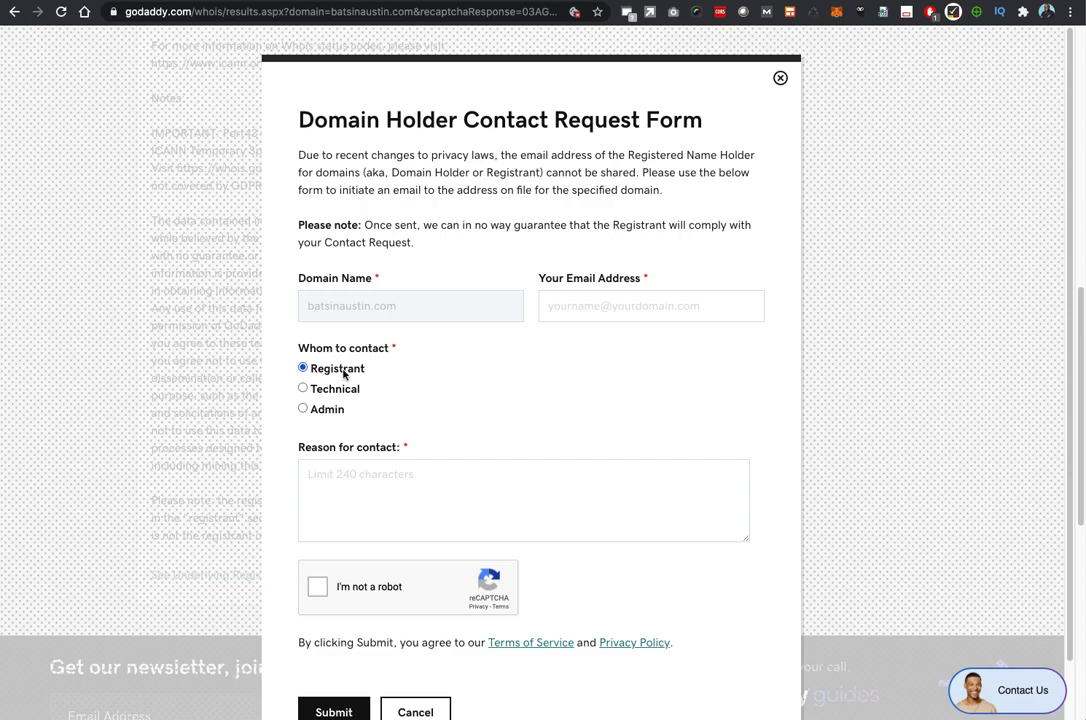
mouse_move(356, 404)
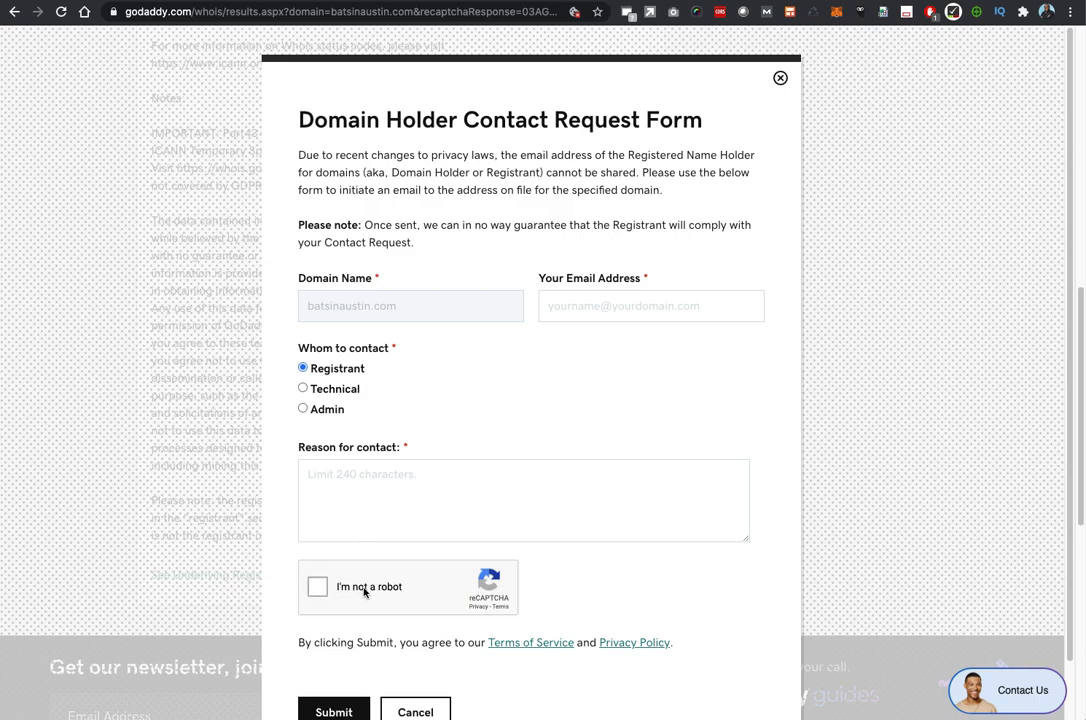
mouse_move(376, 598)
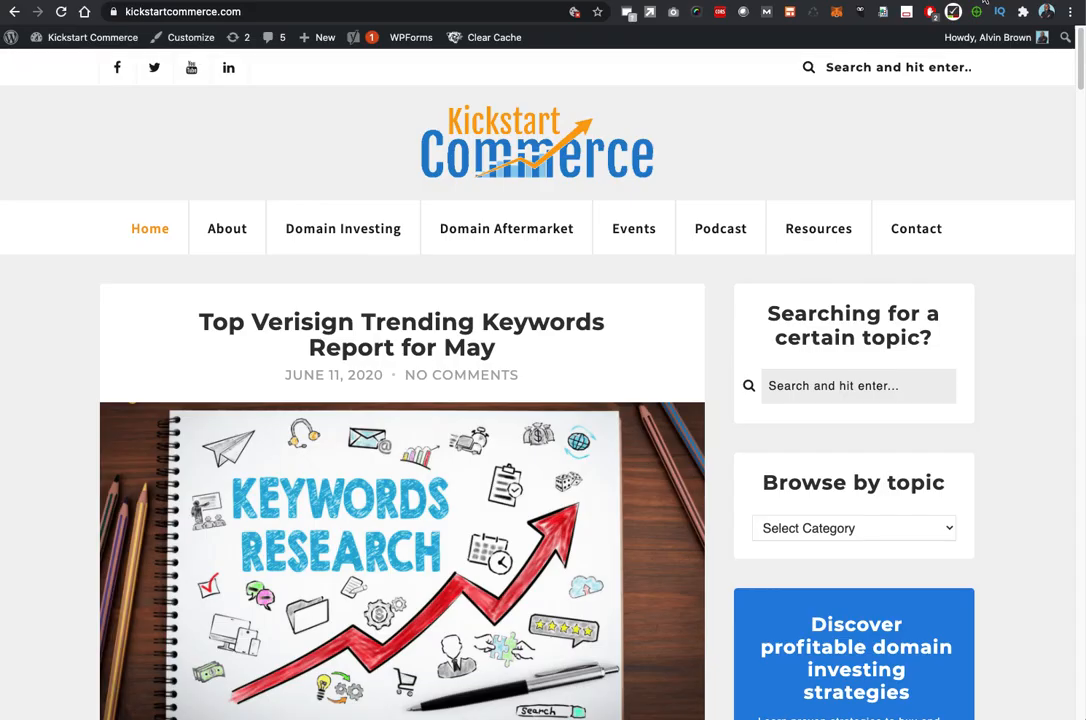
scroll(down, 3)
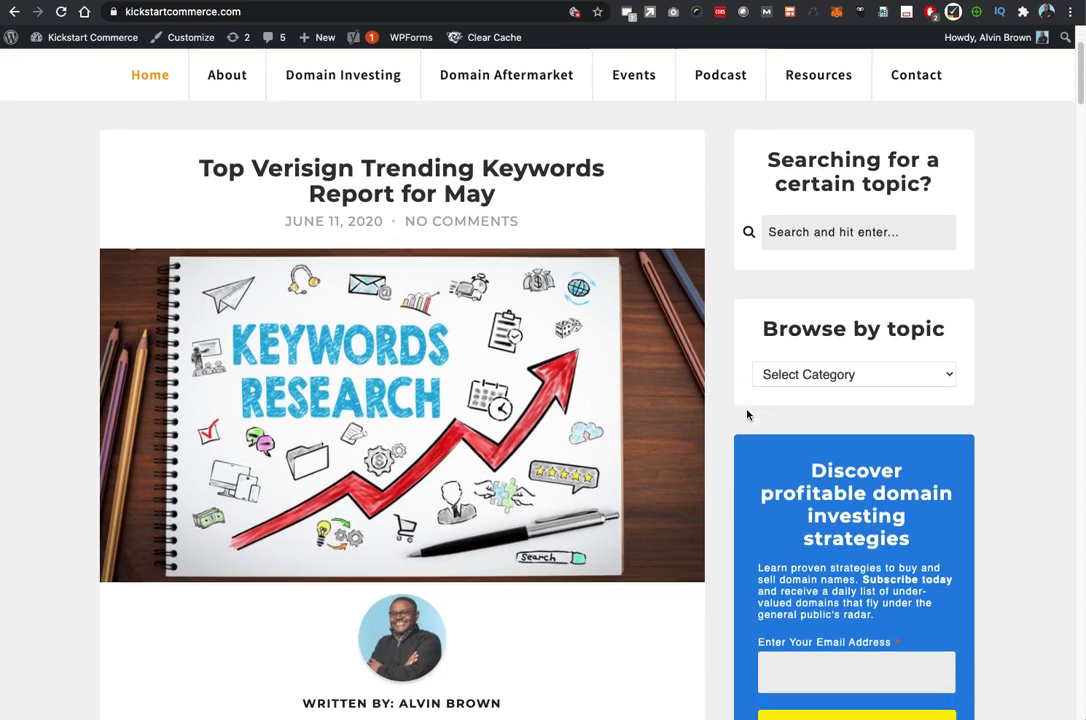
scroll(down, 3)
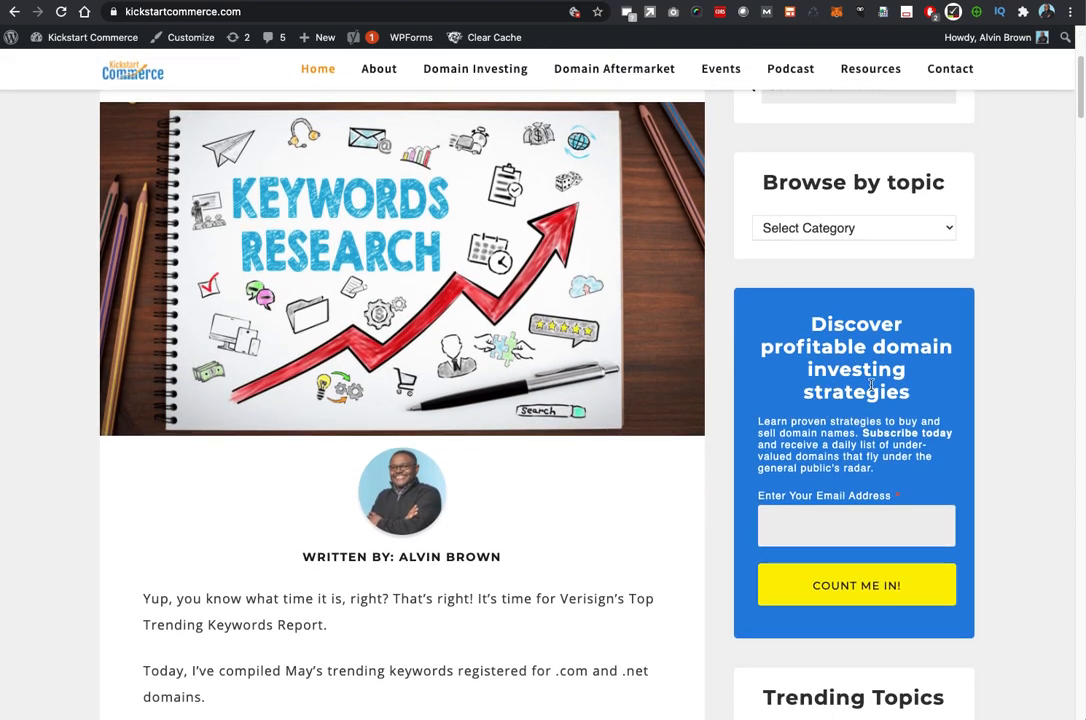
mouse_move(820, 436)
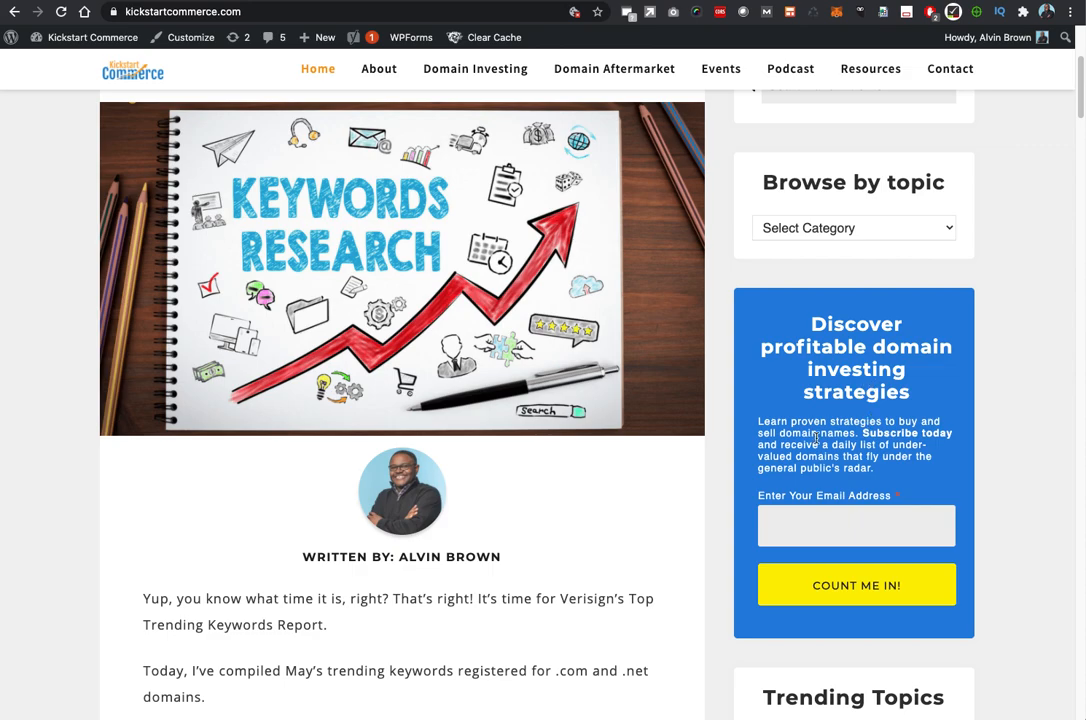
mouse_move(976, 312)
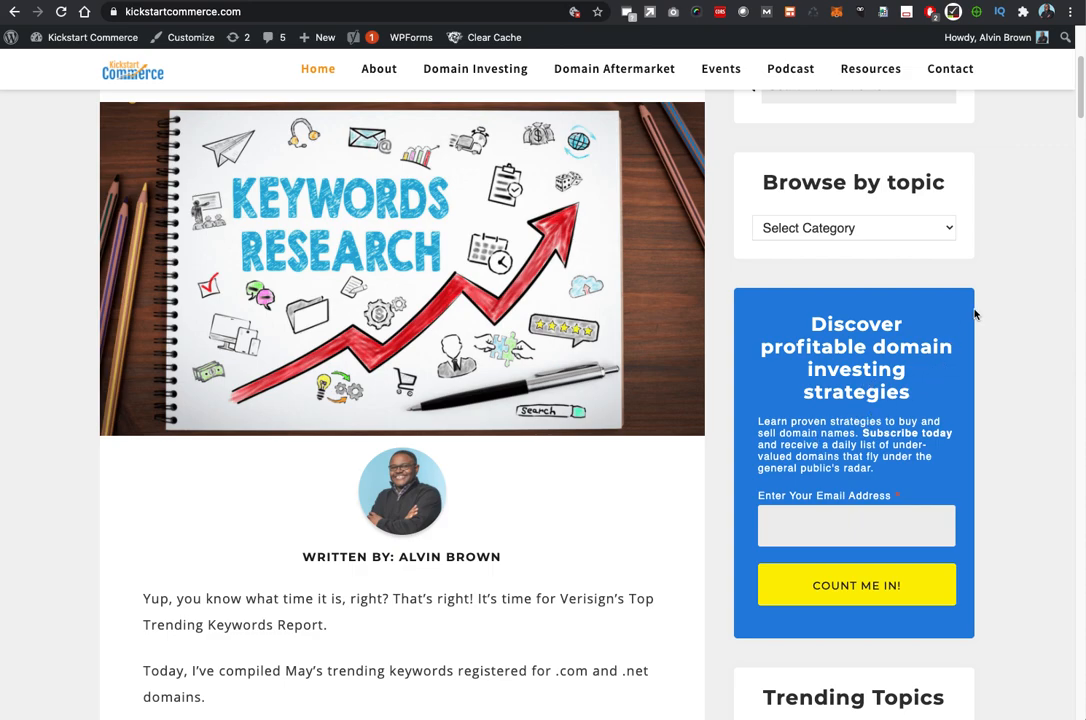